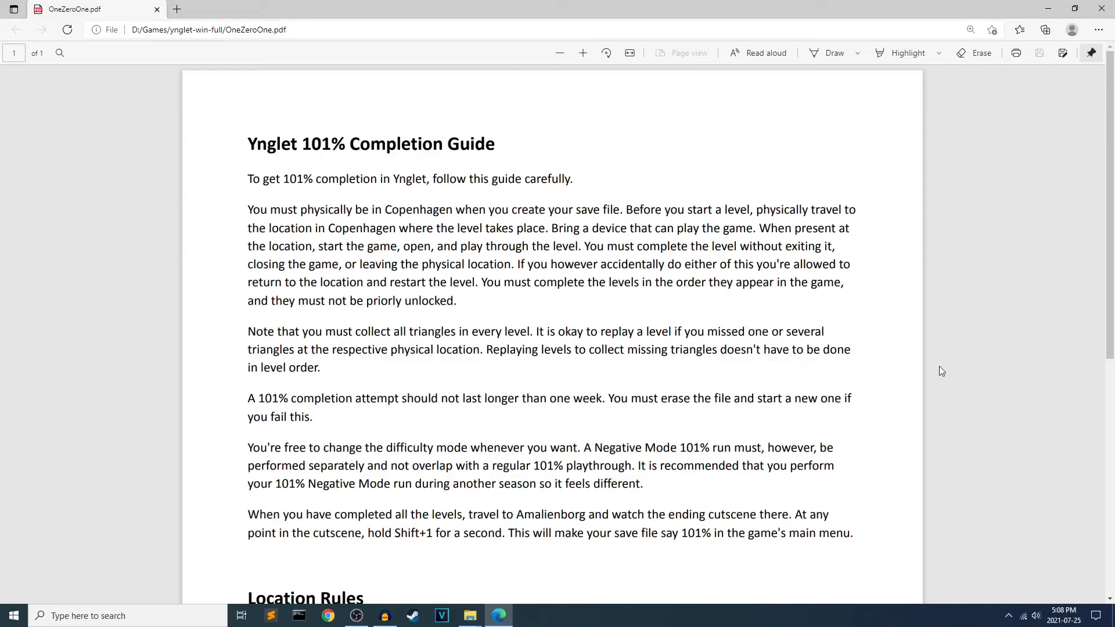
mouse_move(904, 368)
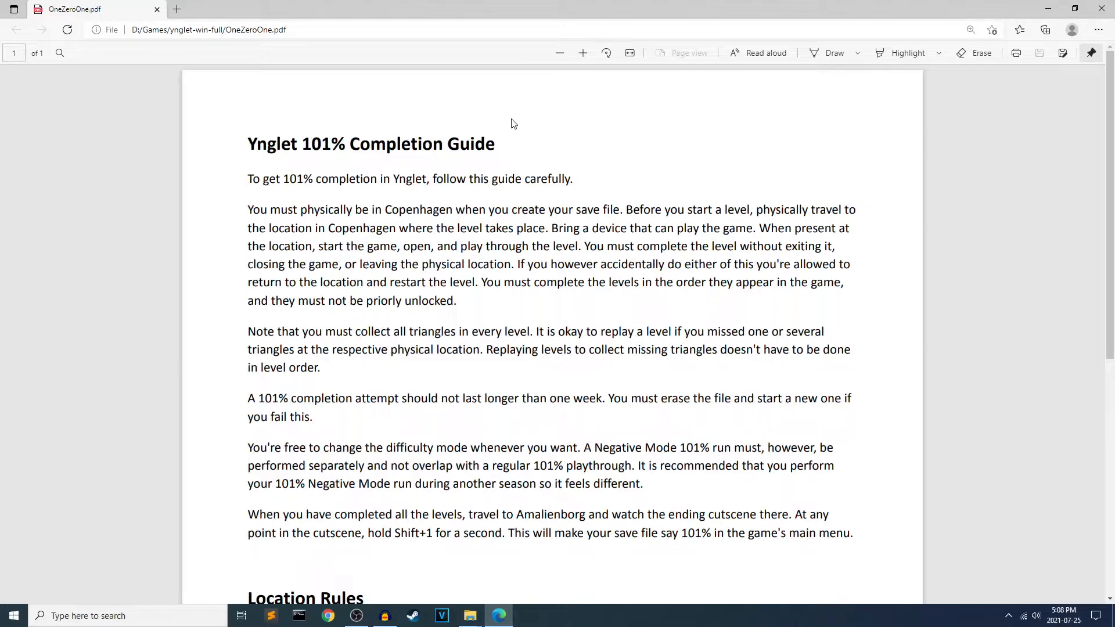
mouse_move(423, 136)
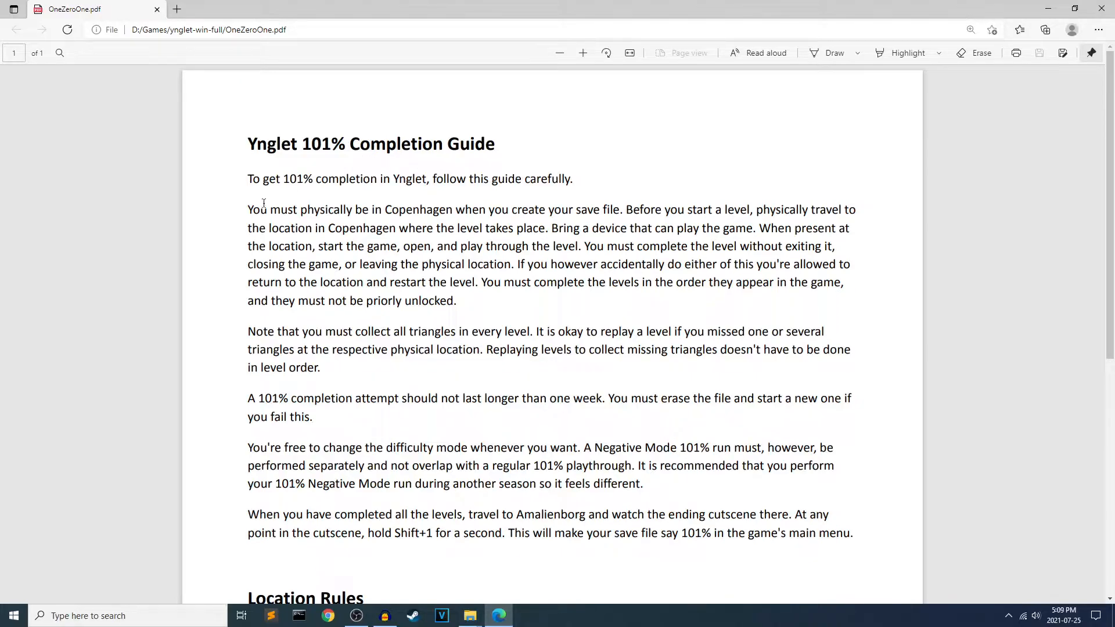
mouse_move(523, 210)
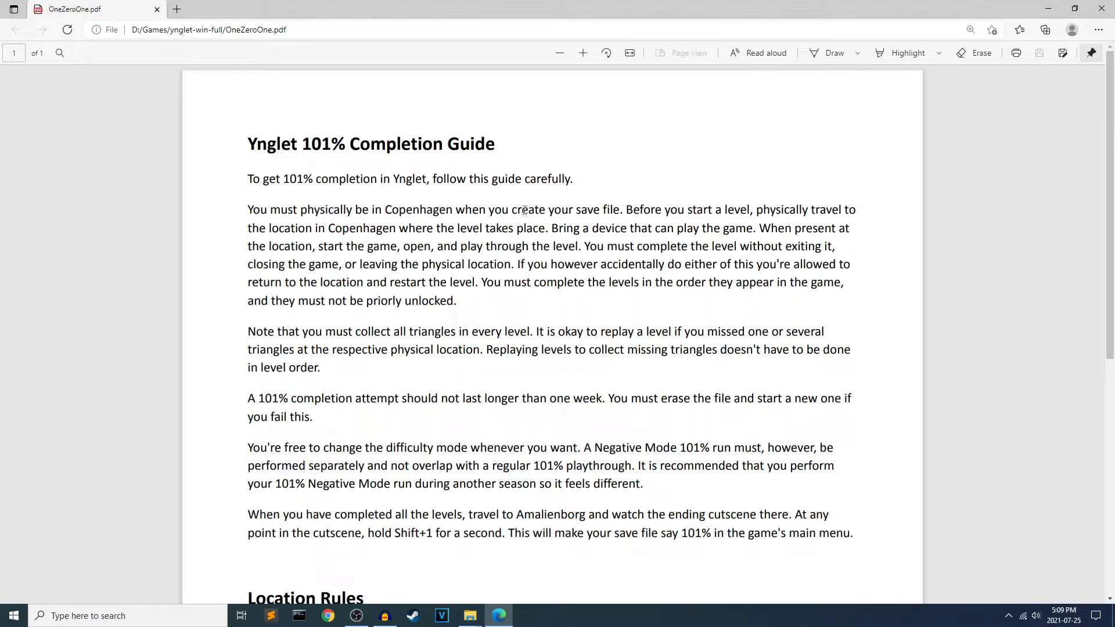
mouse_move(916, 238)
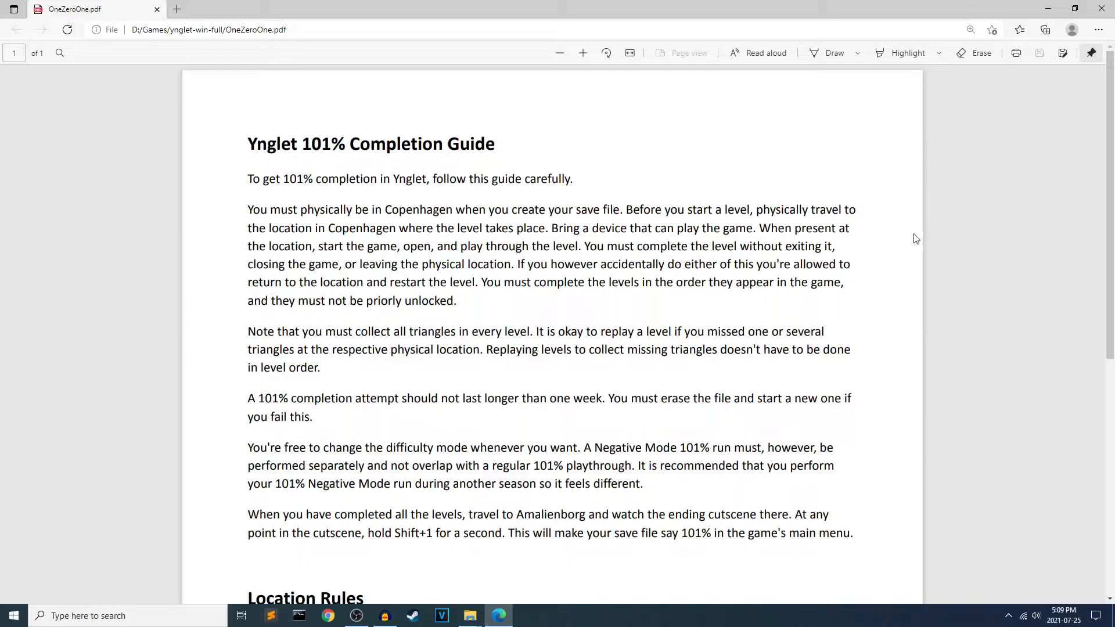
mouse_move(960, 266)
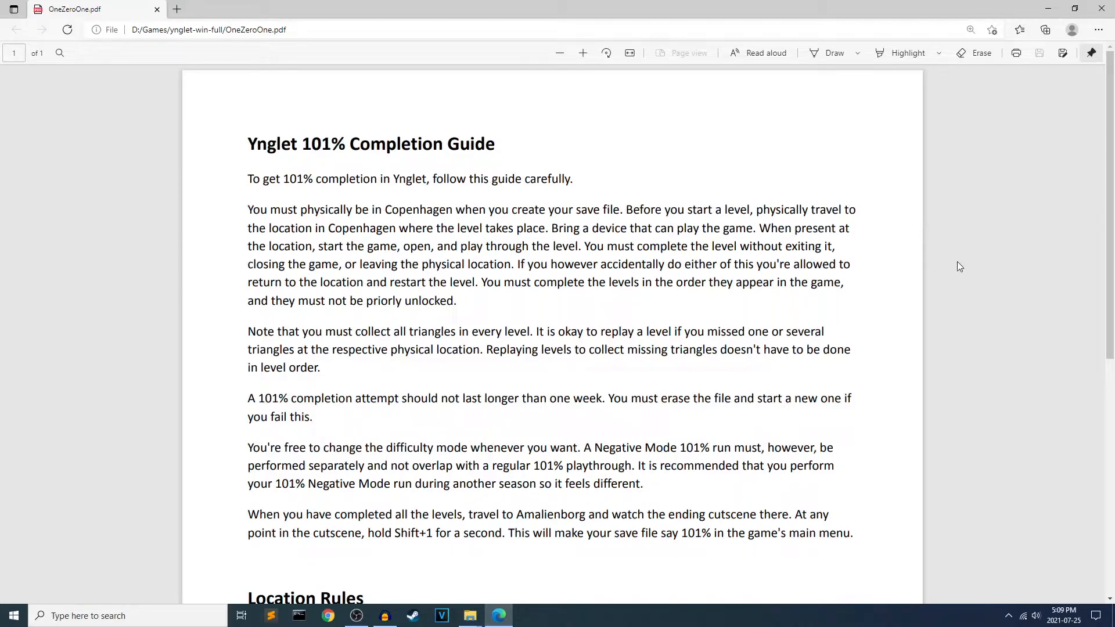
mouse_move(894, 298)
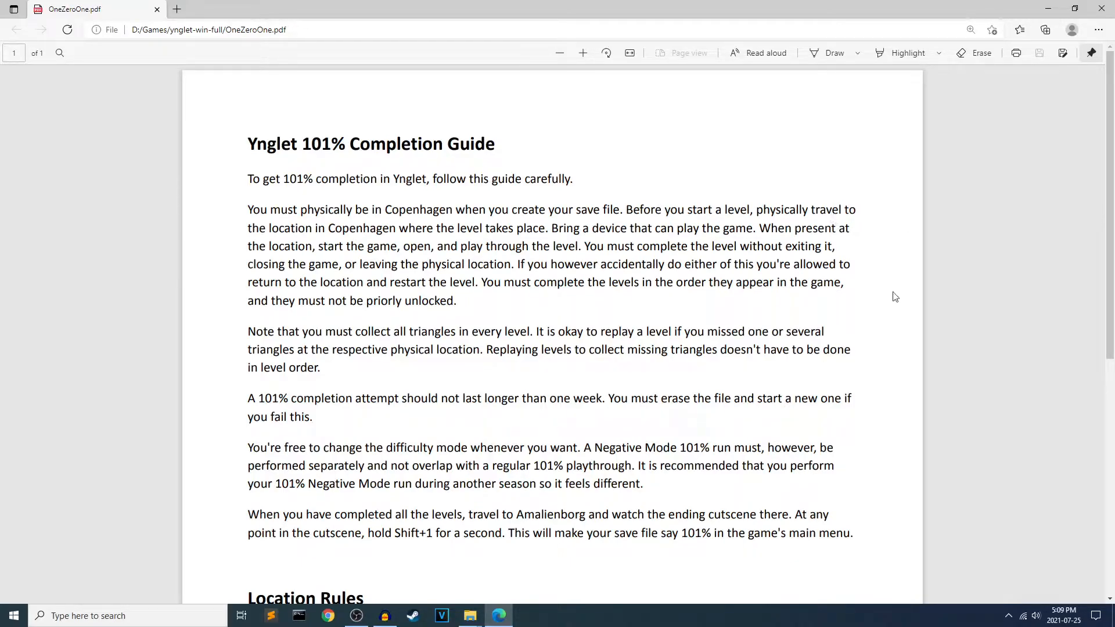
scroll("down", 3)
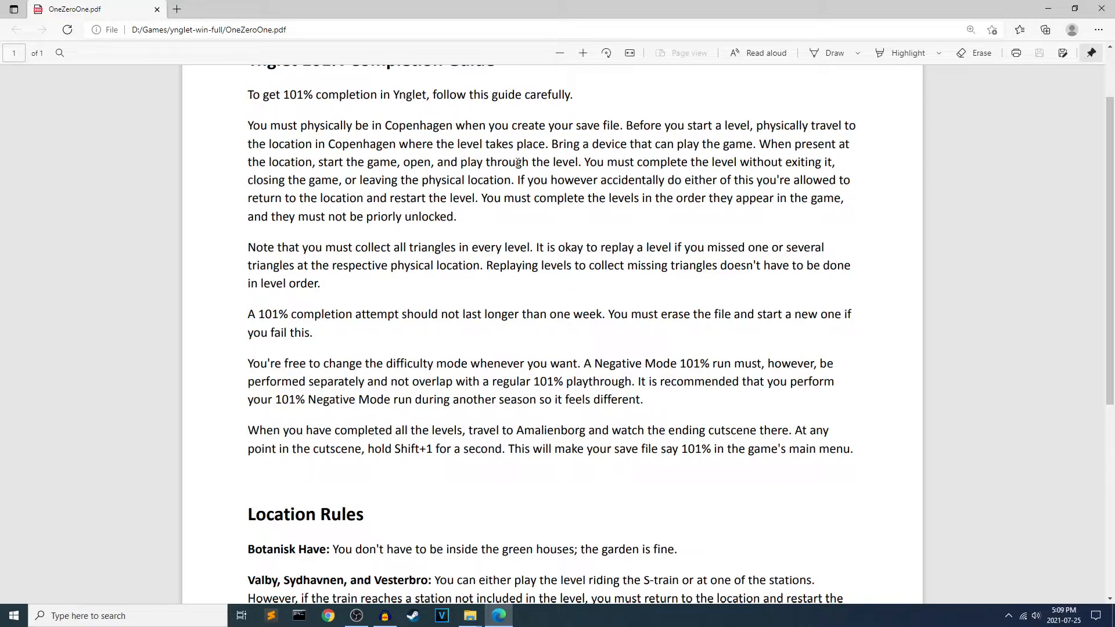
mouse_move(537, 199)
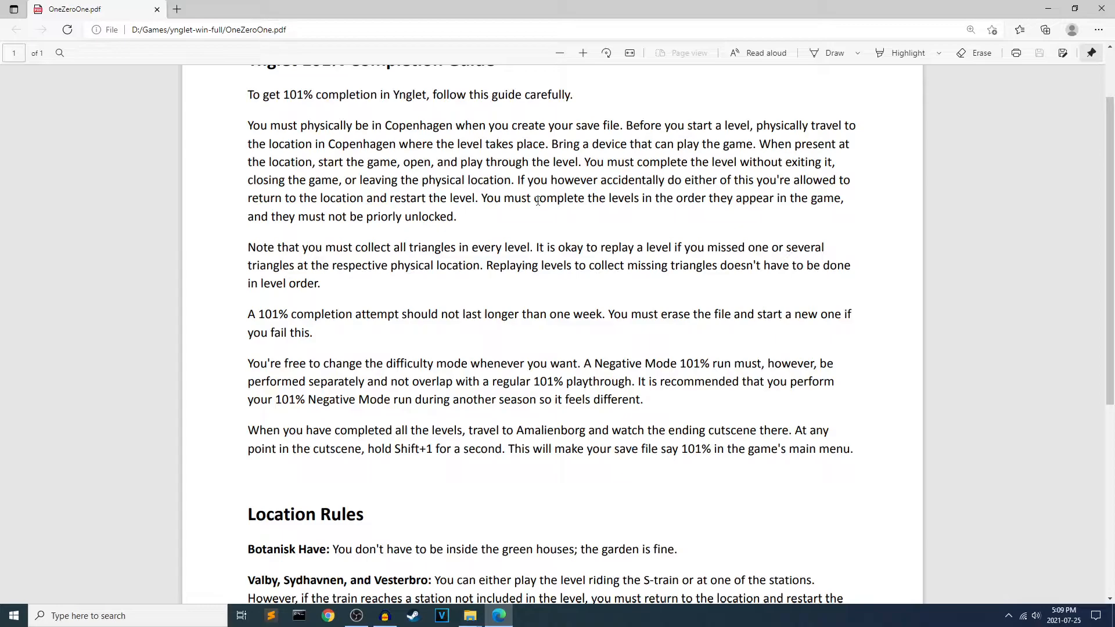
mouse_move(773, 160)
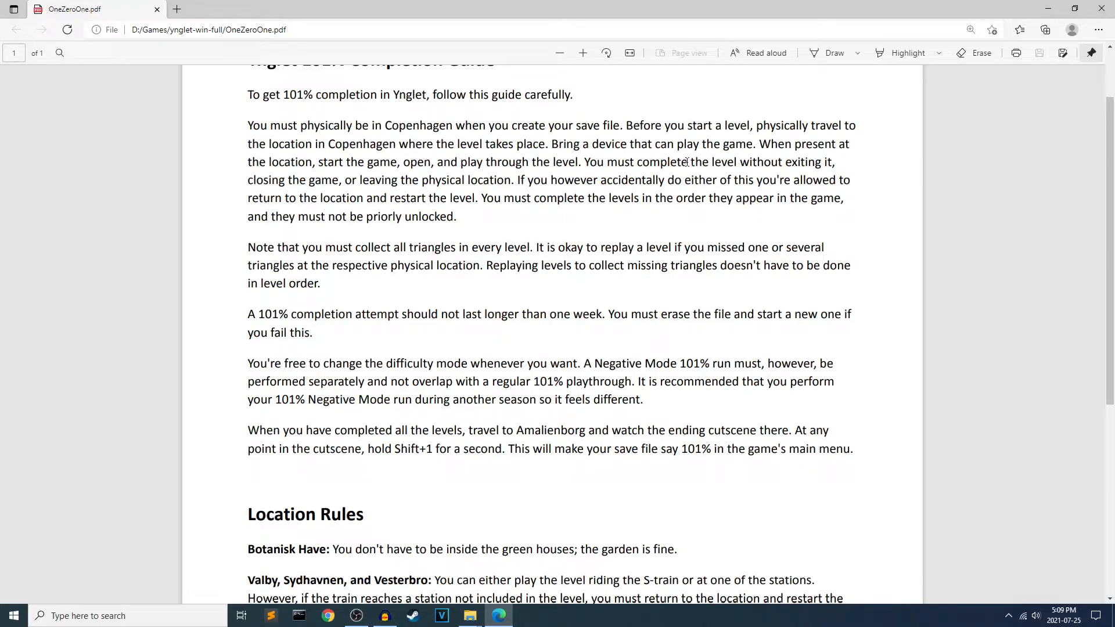
mouse_move(910, 343)
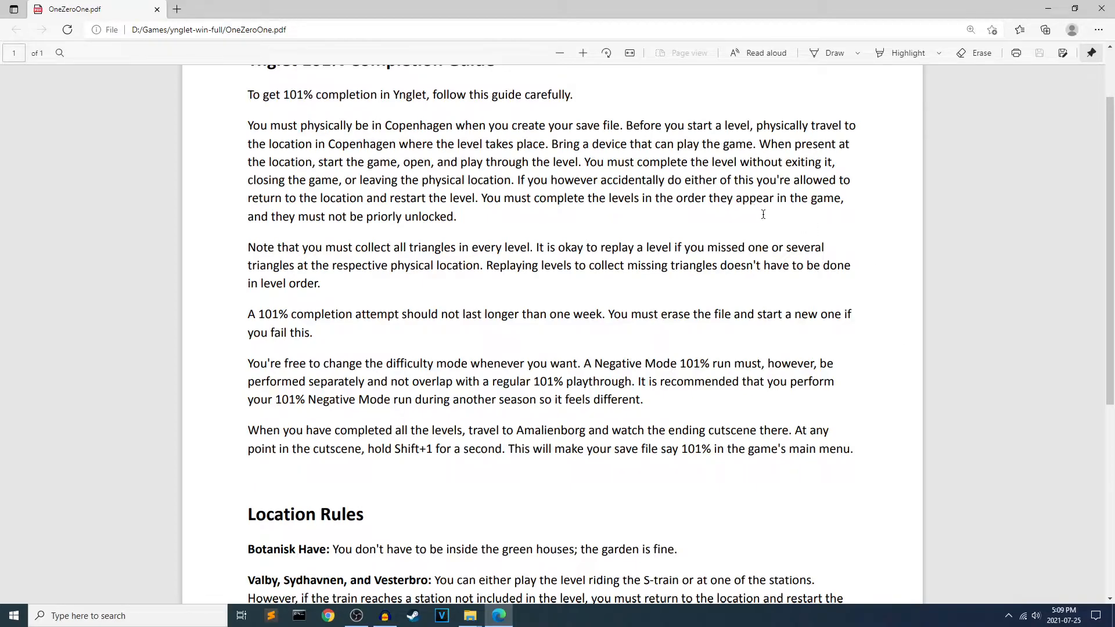
mouse_move(549, 240)
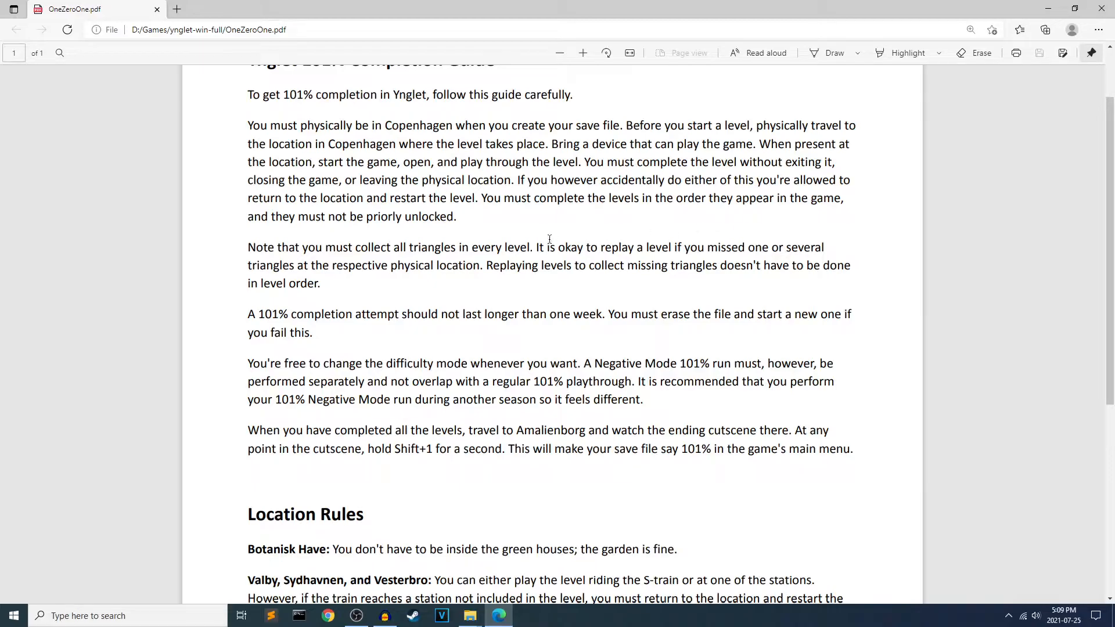
mouse_move(576, 221)
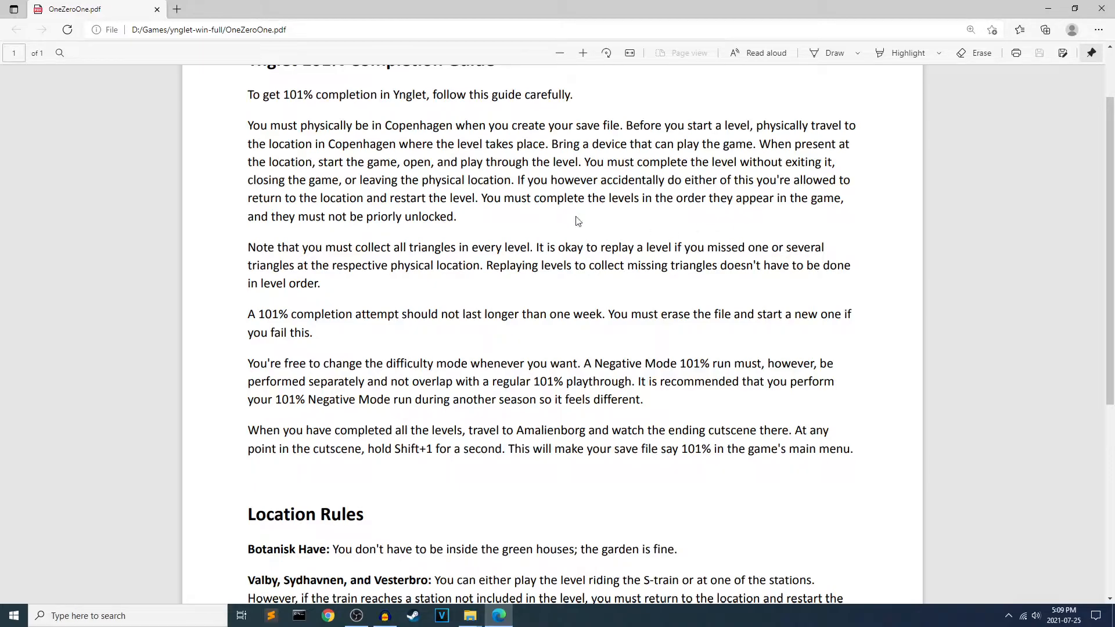
mouse_move(641, 224)
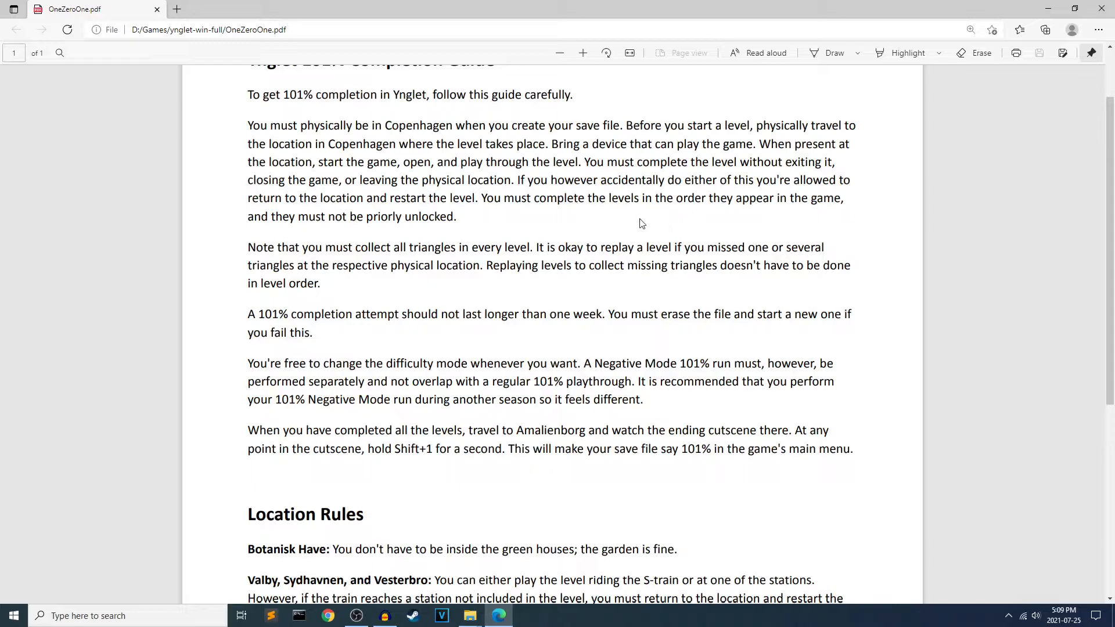
mouse_move(477, 222)
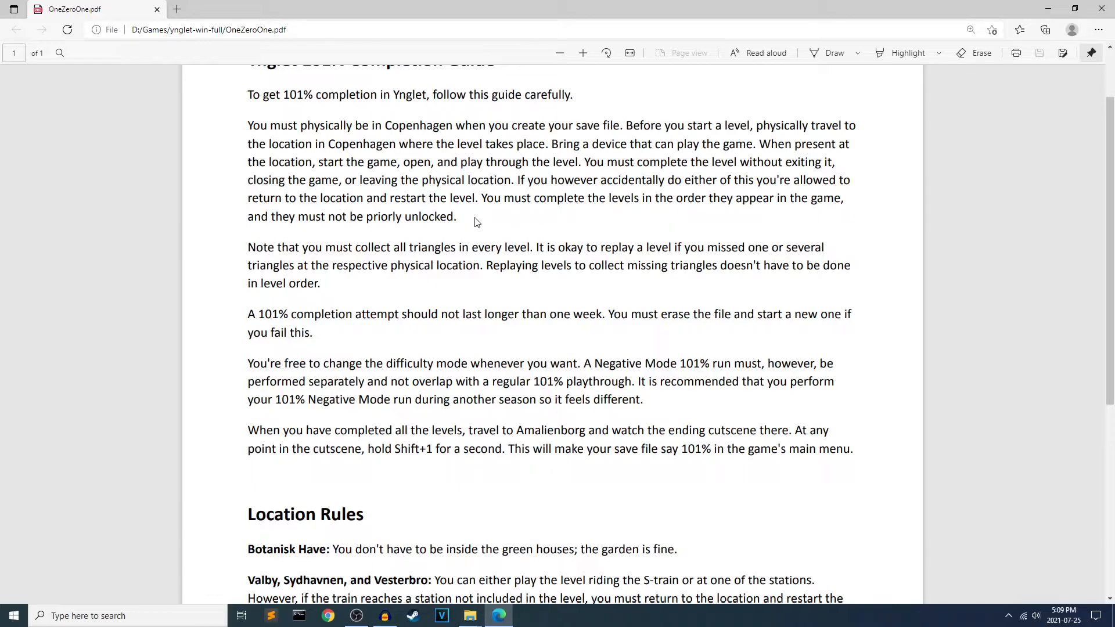
mouse_move(519, 226)
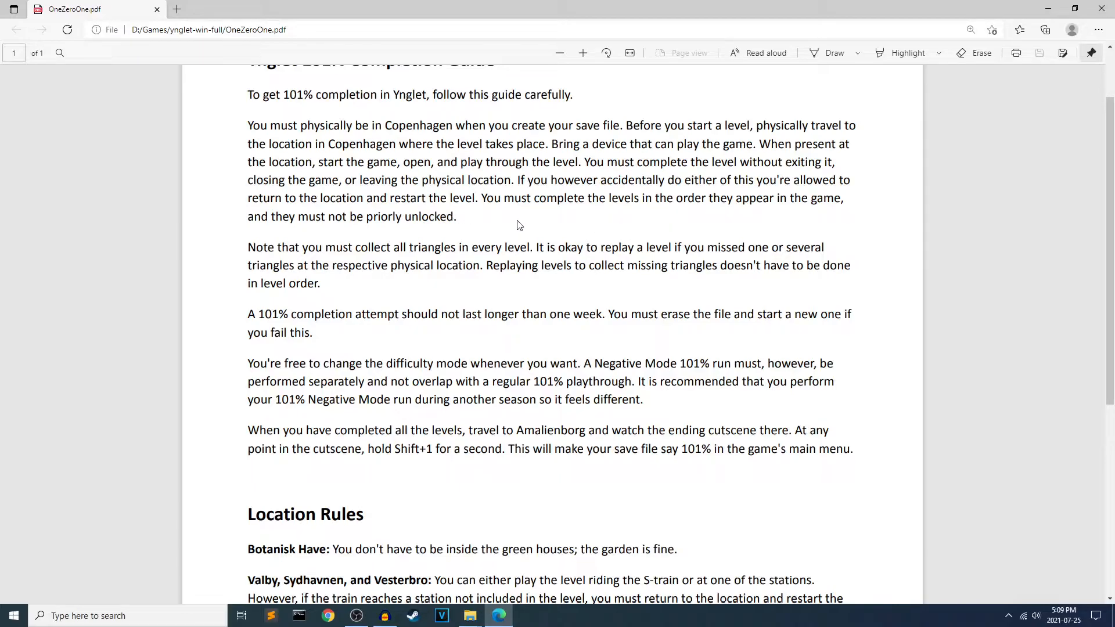
mouse_move(501, 244)
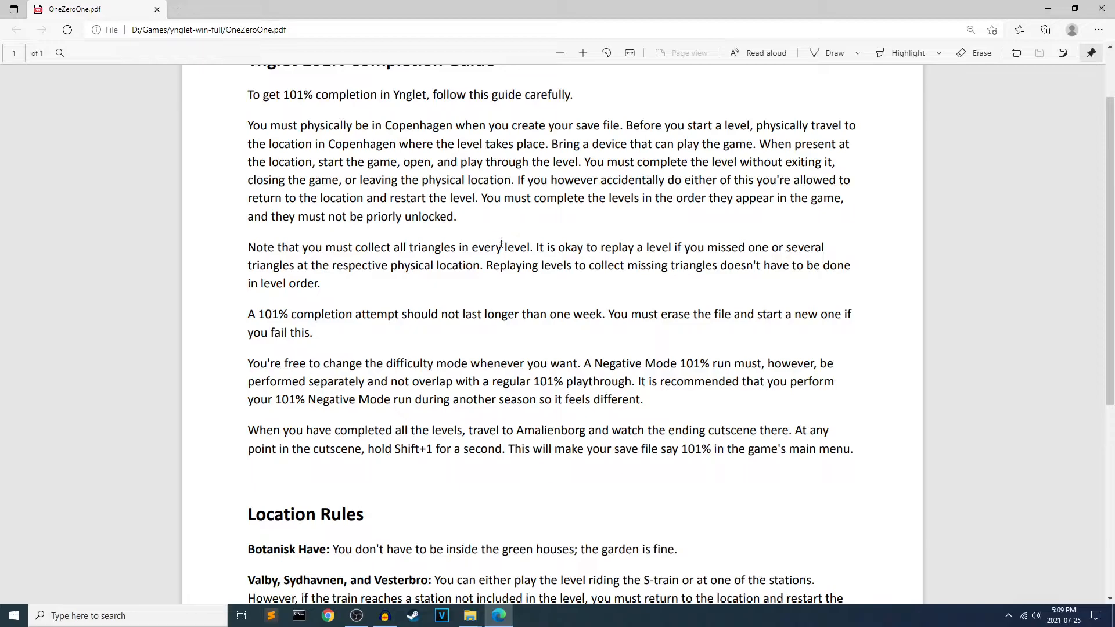
mouse_move(556, 280)
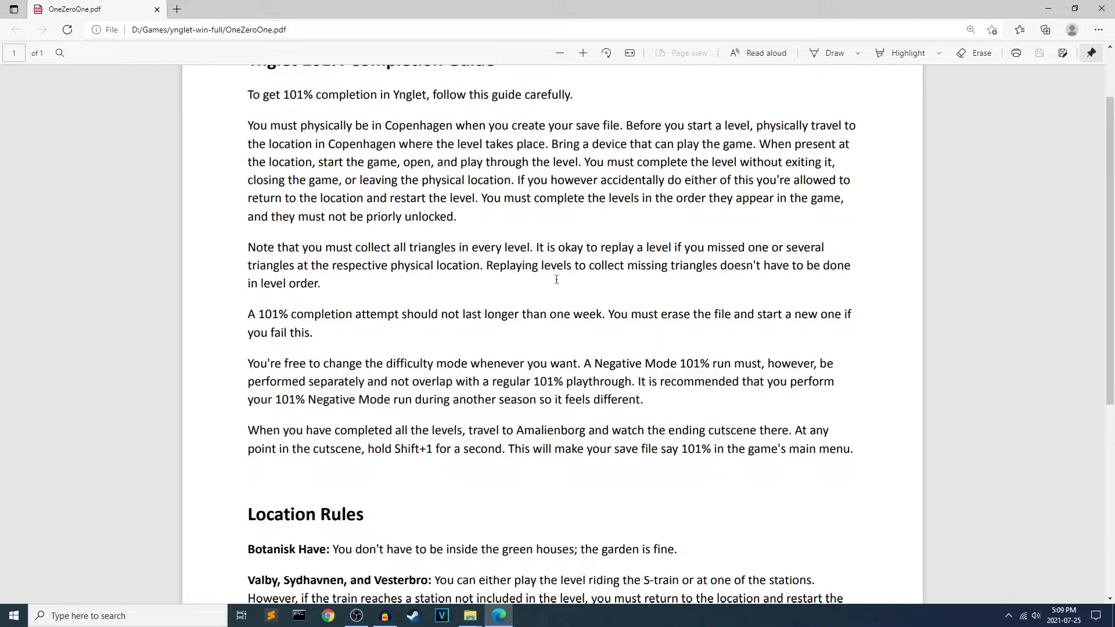
mouse_move(397, 271)
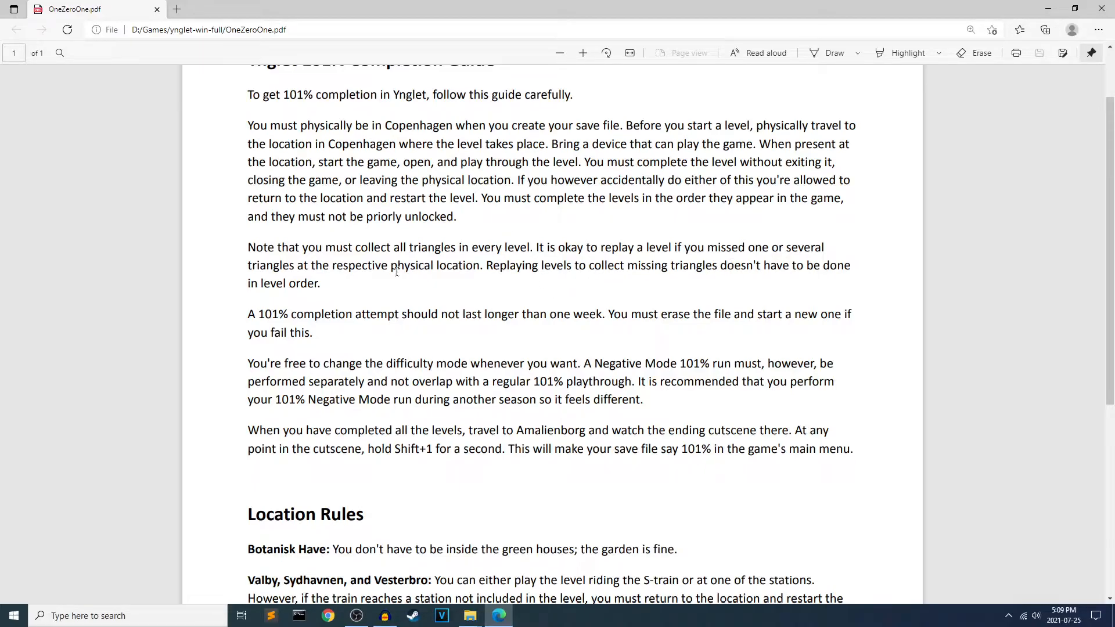
mouse_move(405, 279)
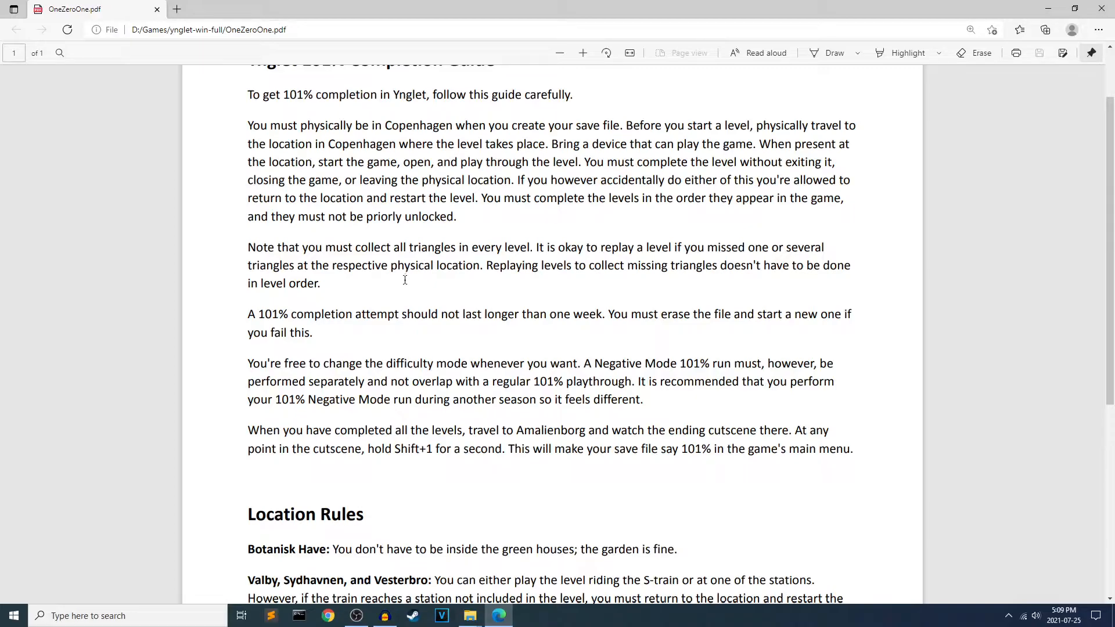
mouse_move(384, 300)
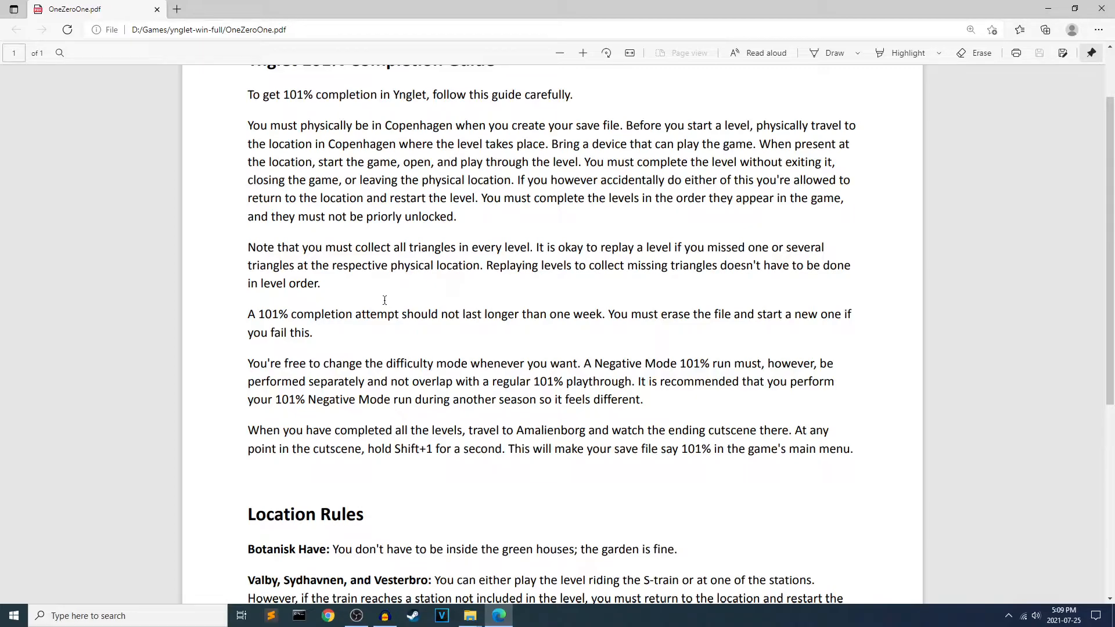
scroll("down", 3)
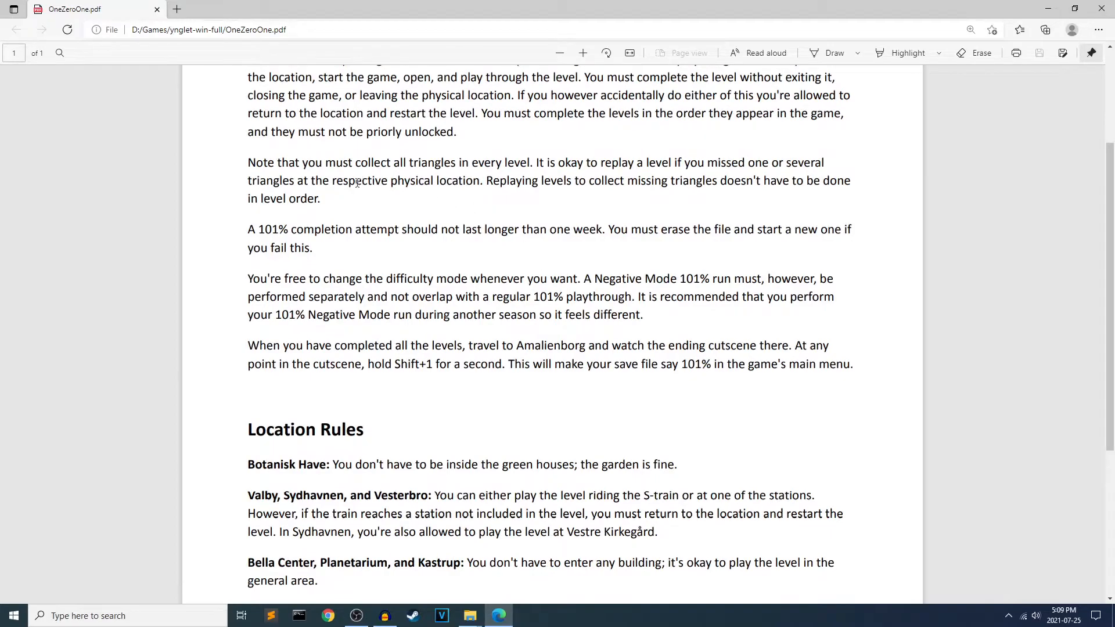
mouse_move(561, 162)
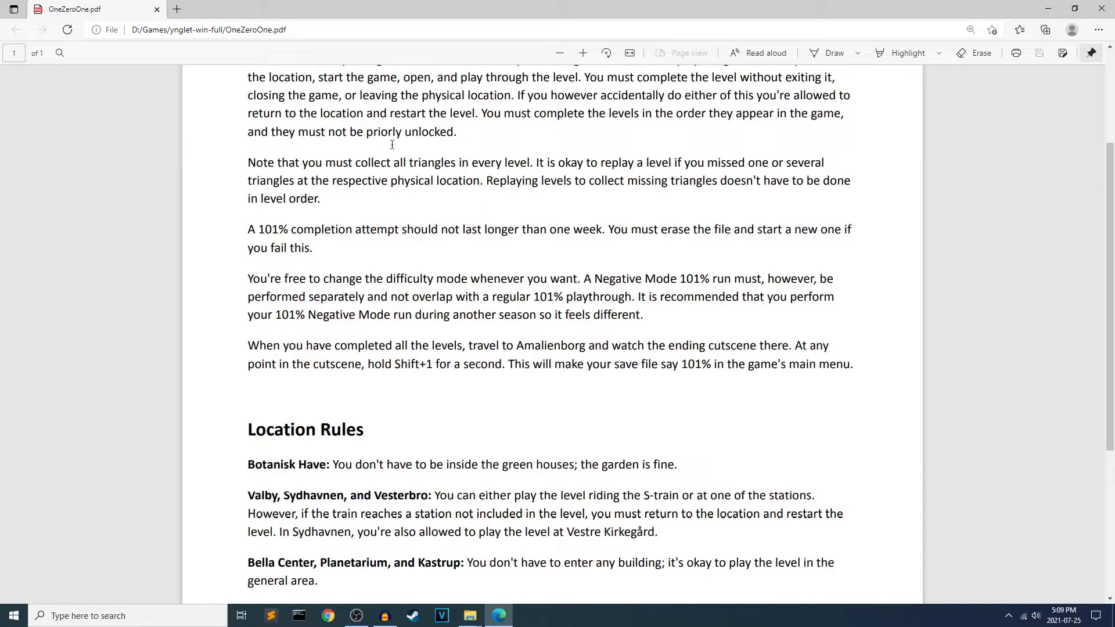
mouse_move(607, 256)
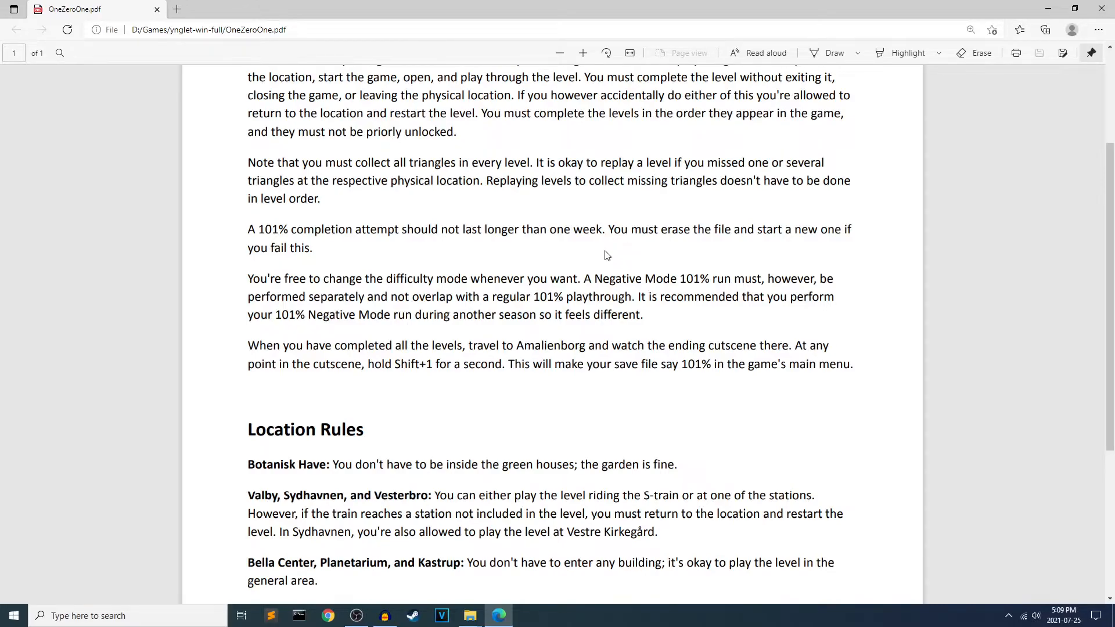
mouse_move(432, 250)
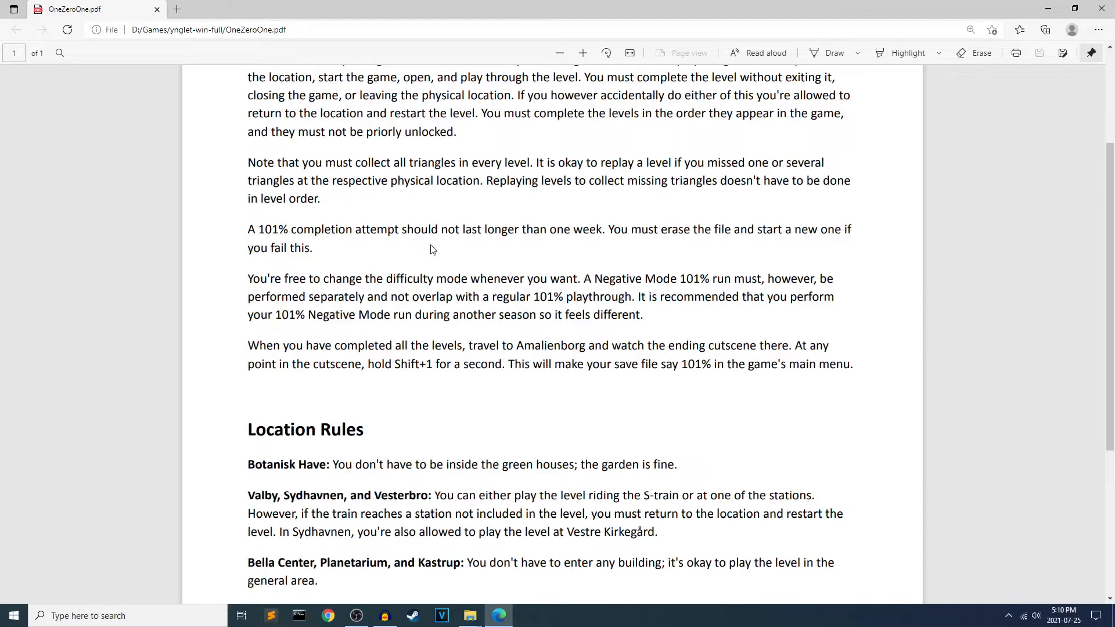
scroll("down", 3)
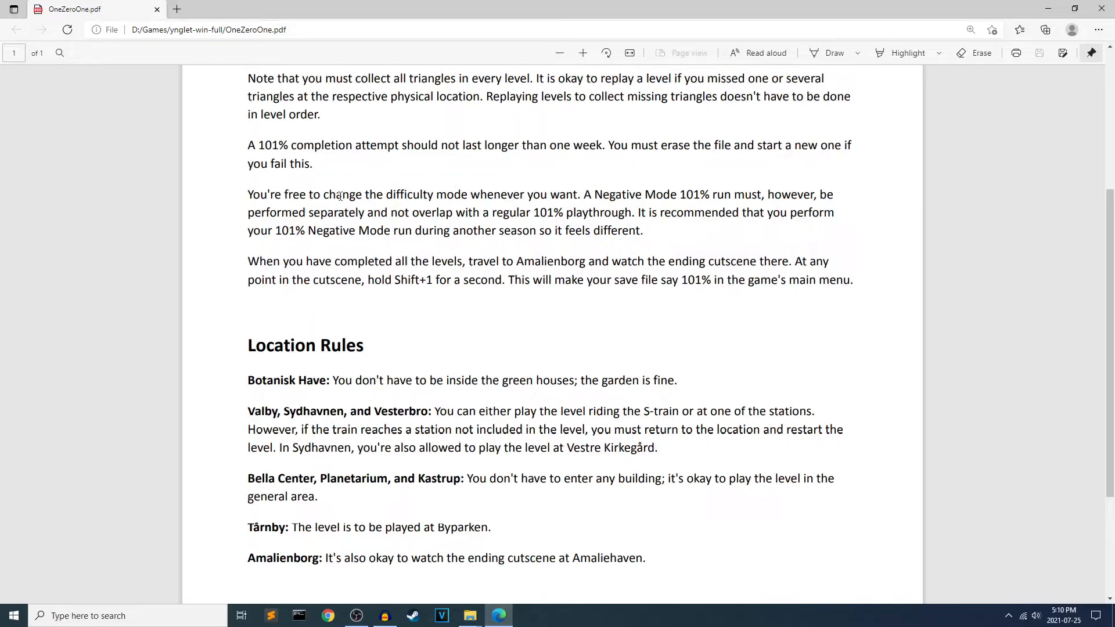
mouse_move(487, 206)
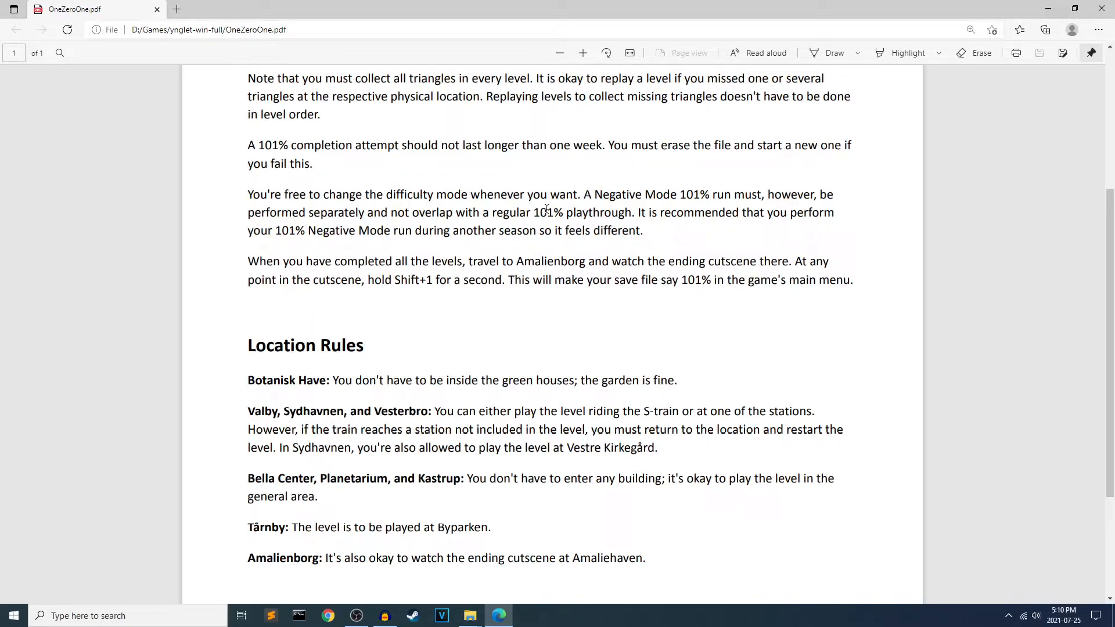
mouse_move(425, 201)
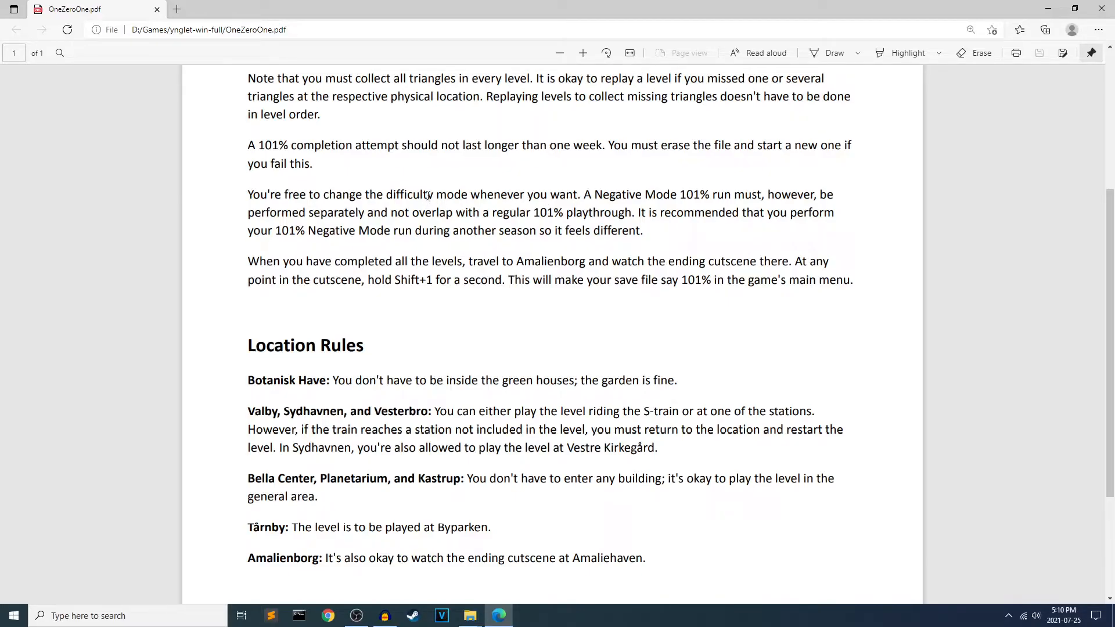
scroll("down", 3)
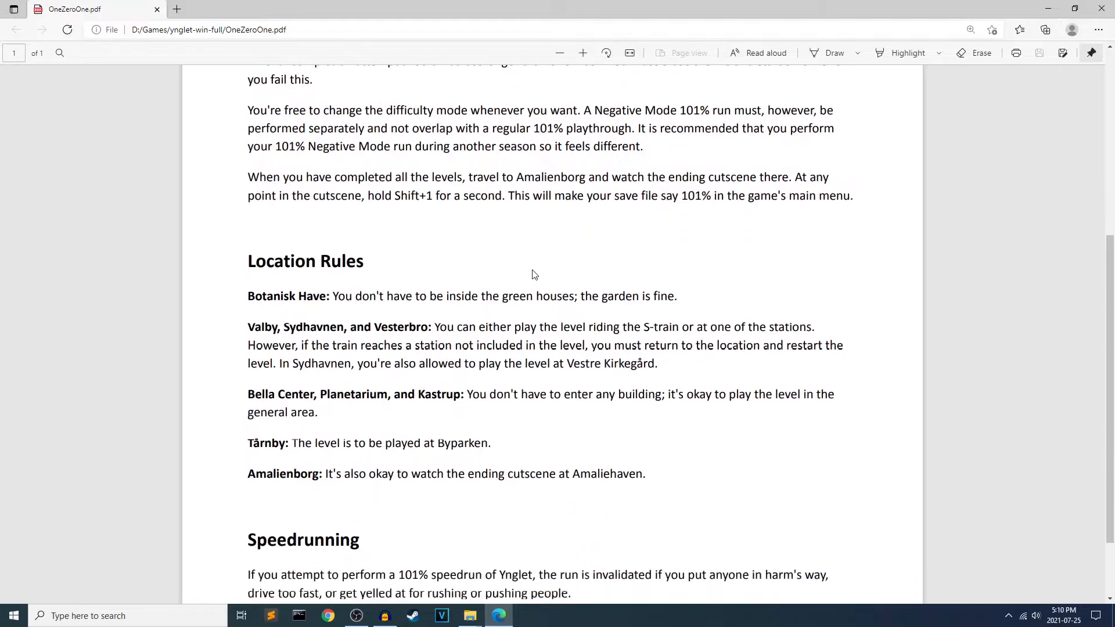
mouse_move(519, 247)
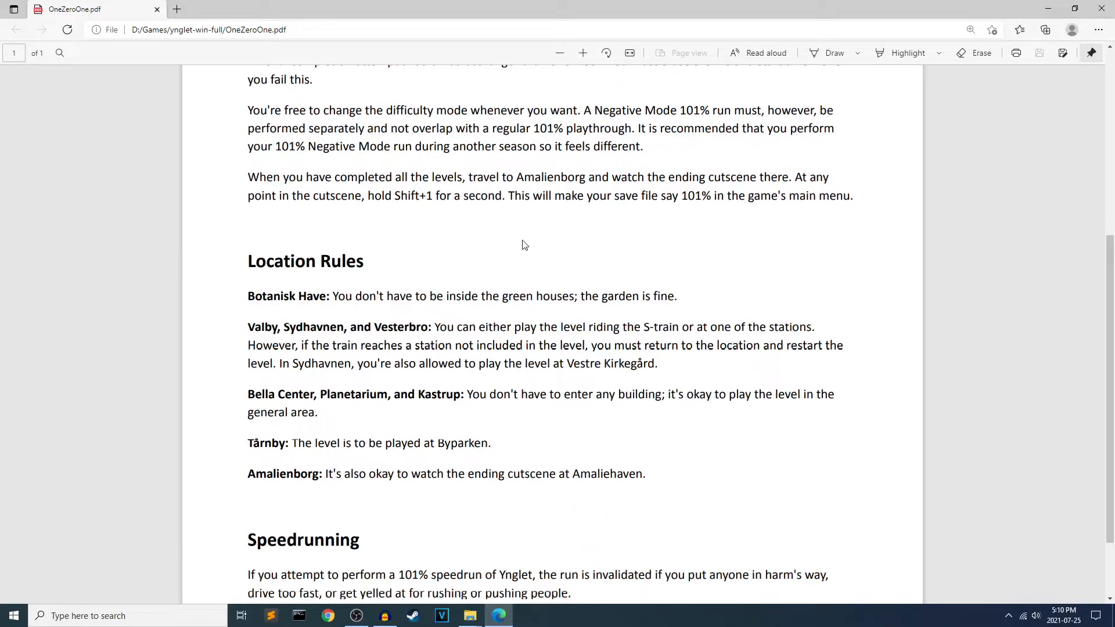
mouse_move(613, 240)
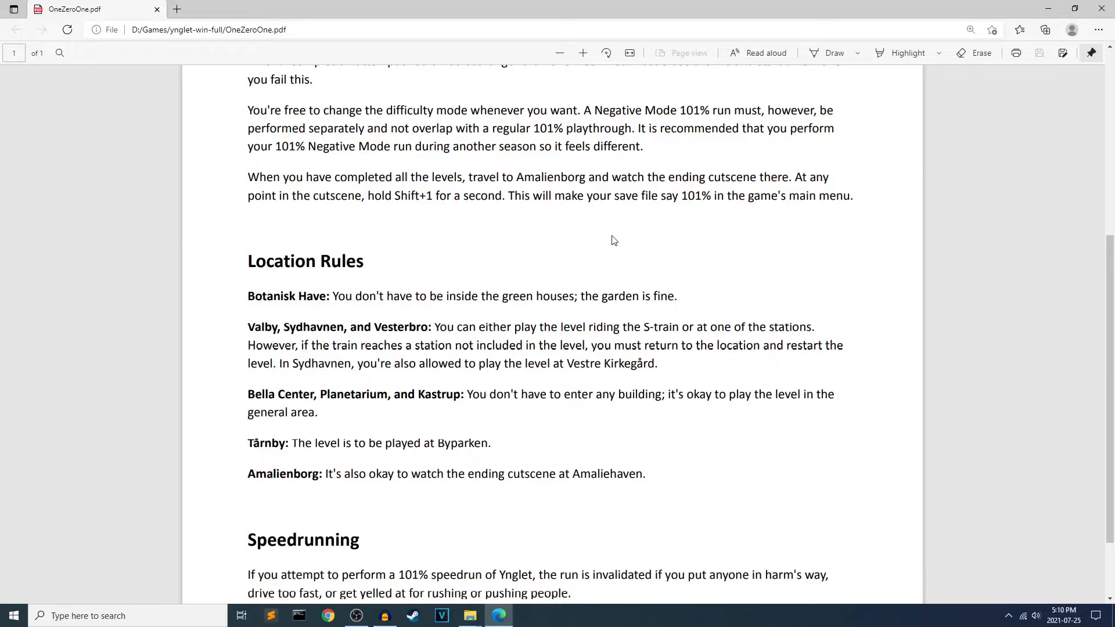
mouse_move(761, 235)
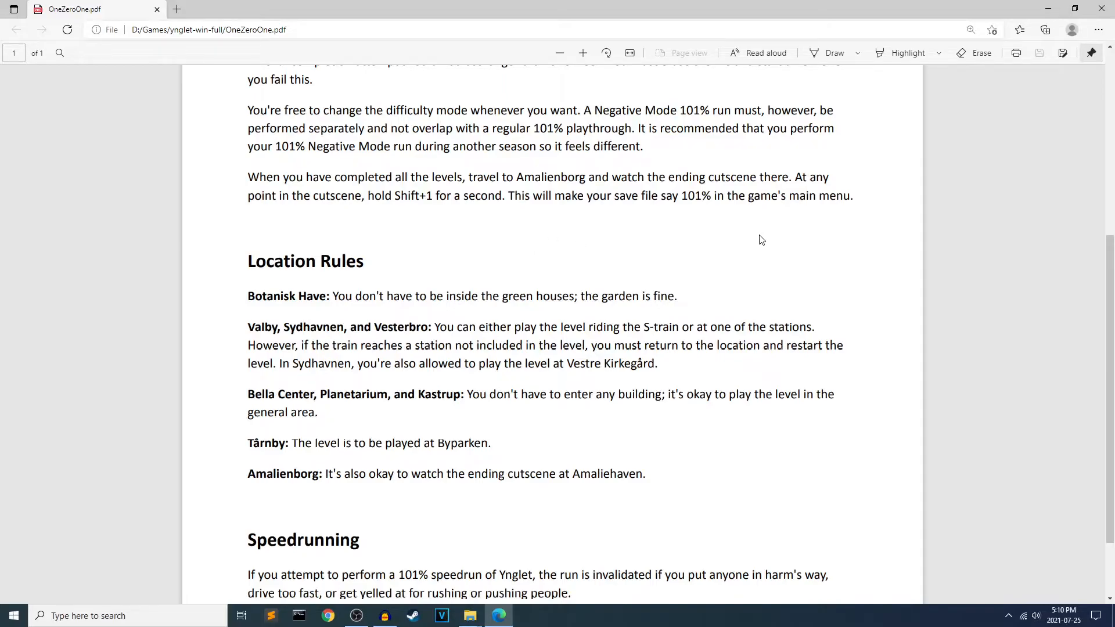
mouse_move(690, 240)
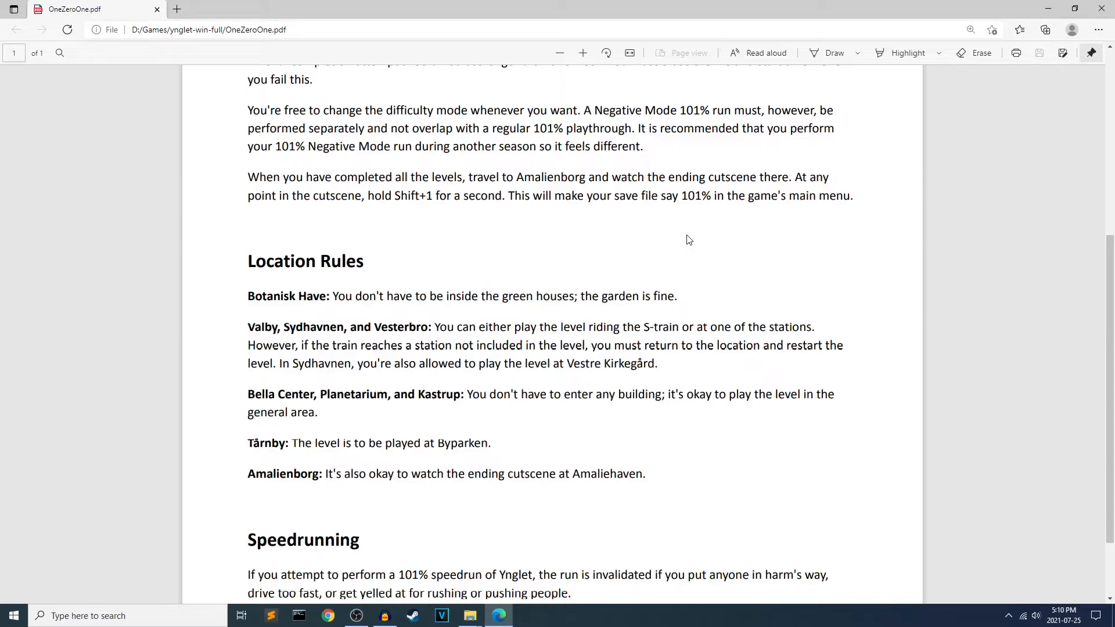
mouse_move(669, 233)
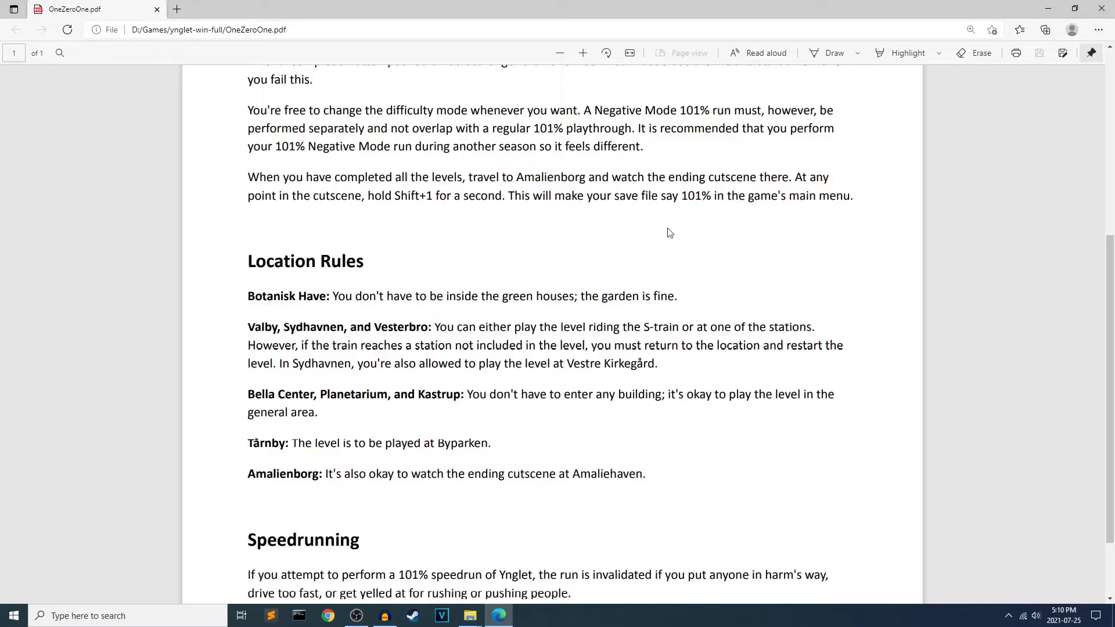
scroll("down", 3)
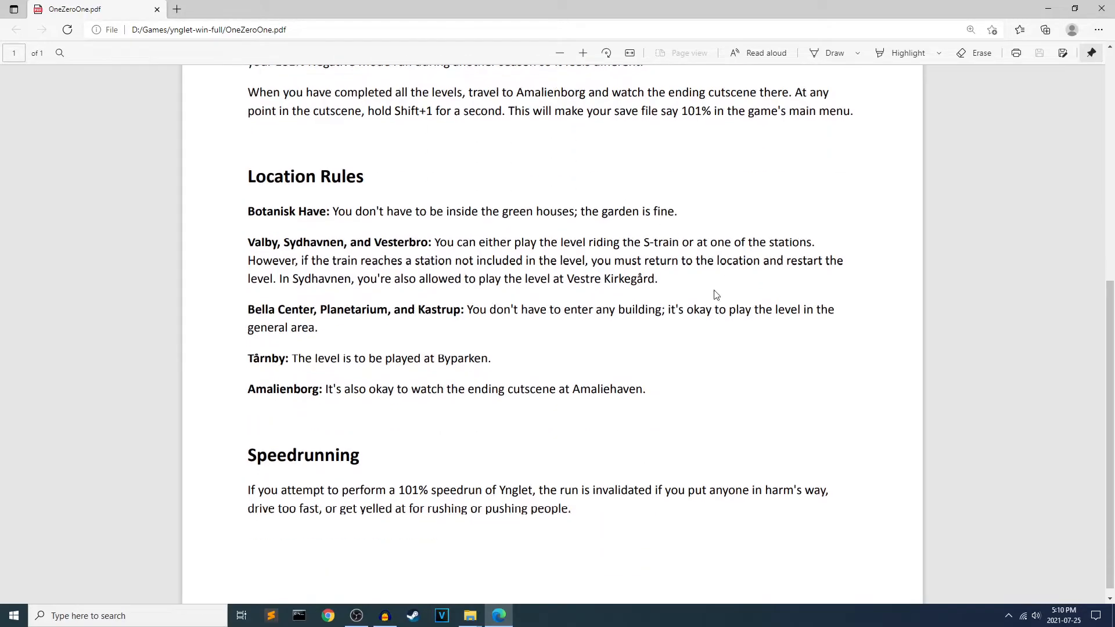
mouse_move(498, 296)
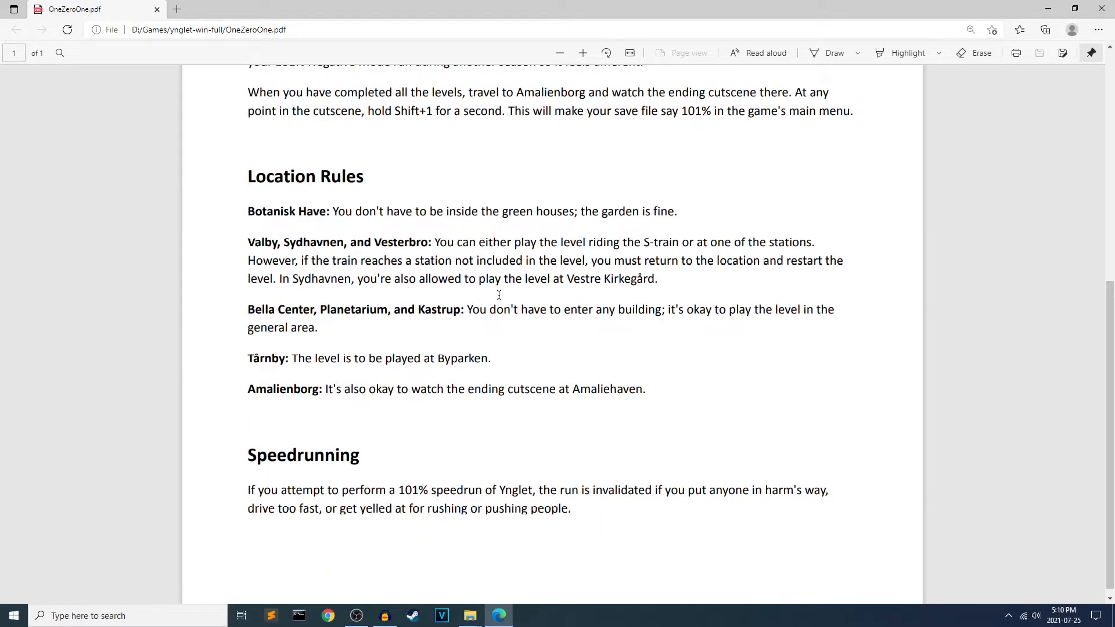
mouse_move(606, 244)
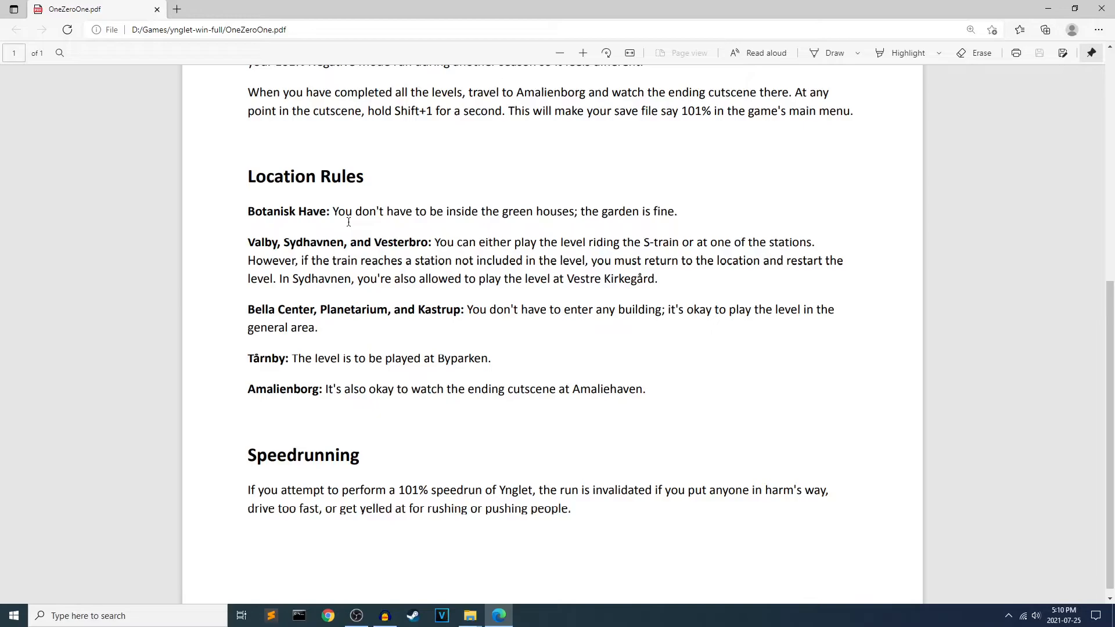
mouse_move(620, 206)
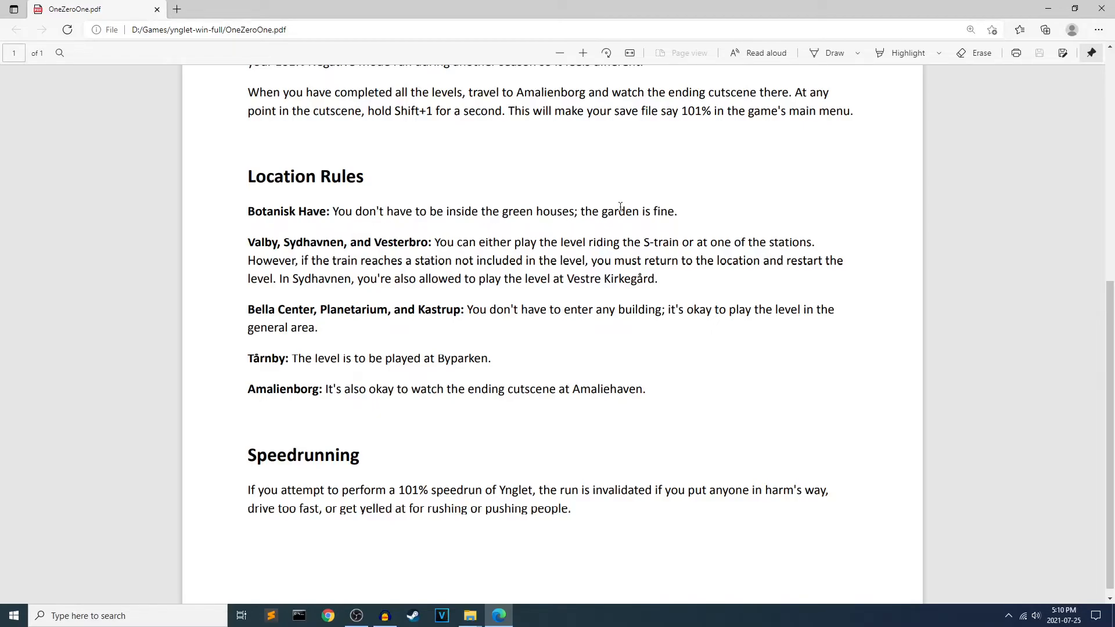
mouse_move(671, 201)
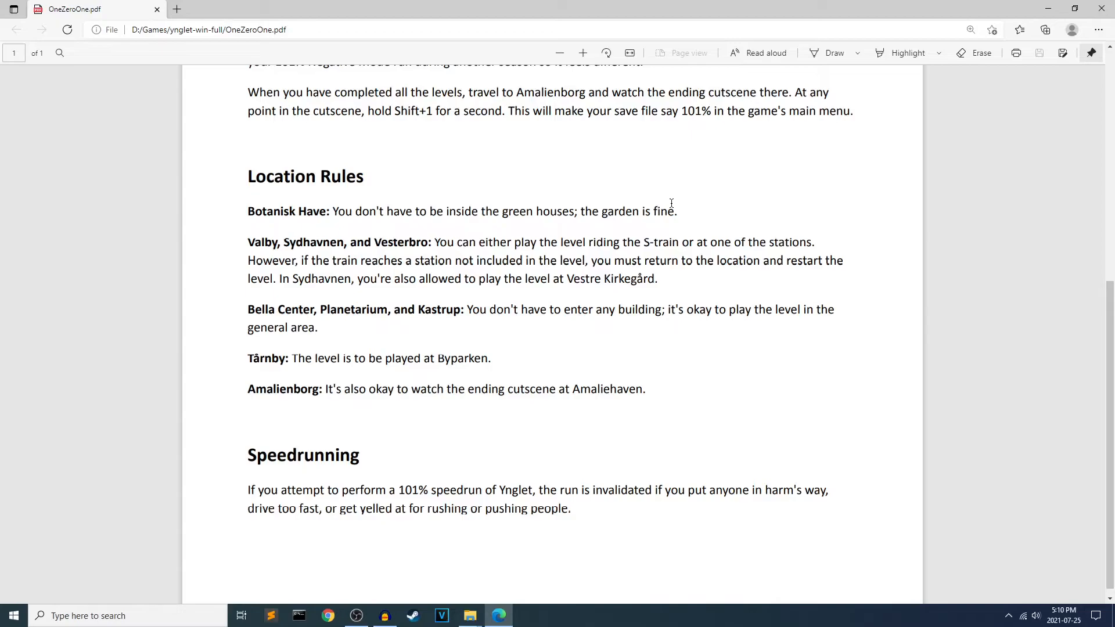
scroll("up", 3)
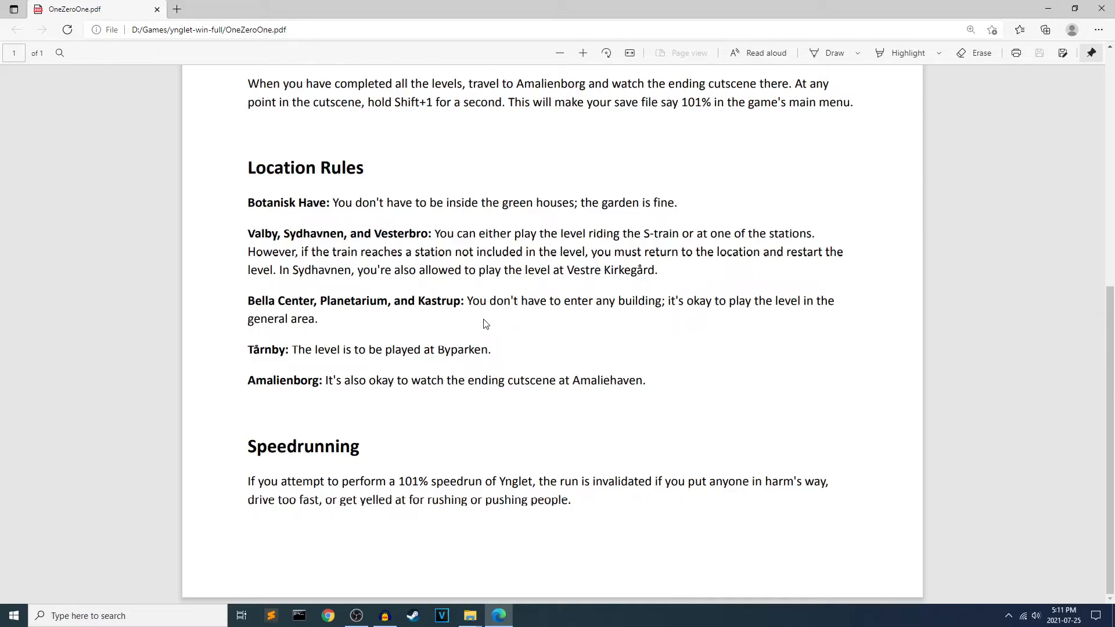
mouse_move(422, 329)
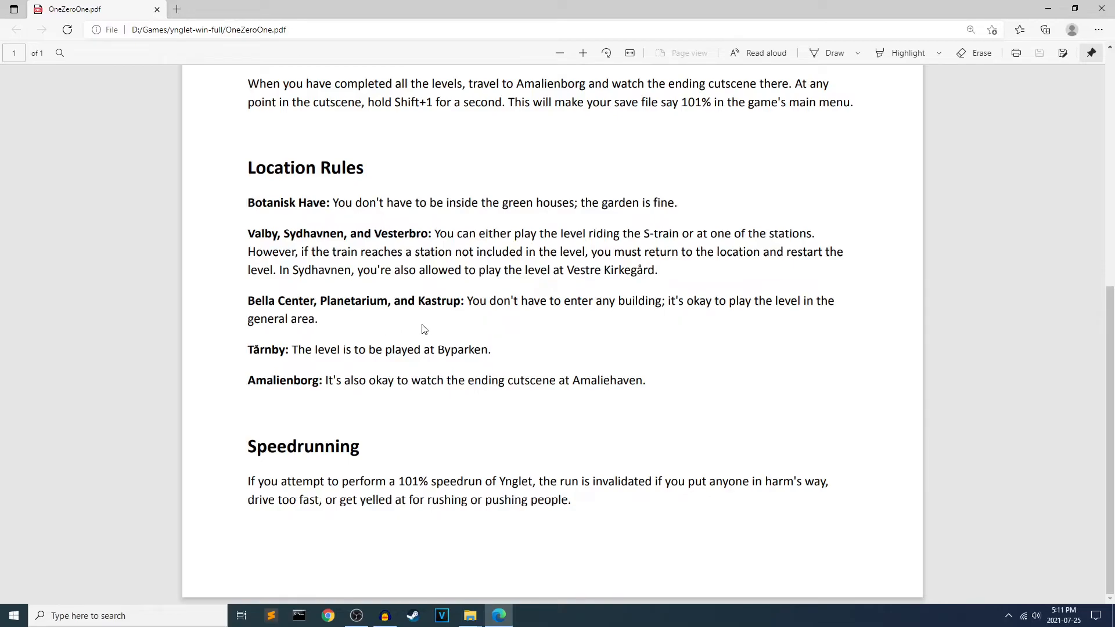
mouse_move(538, 332)
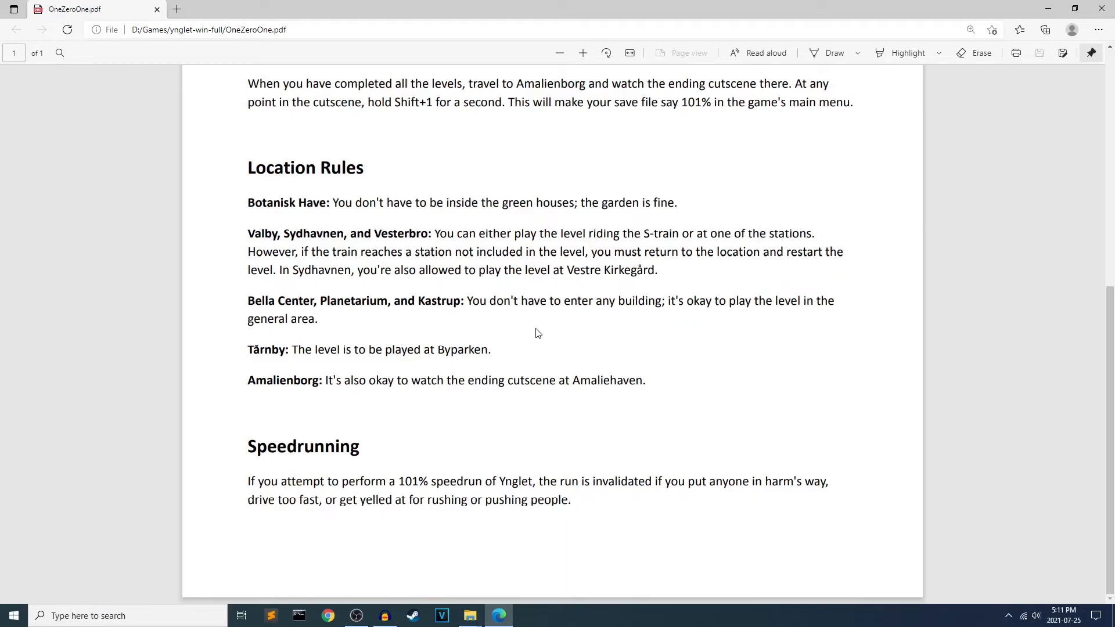
mouse_move(622, 388)
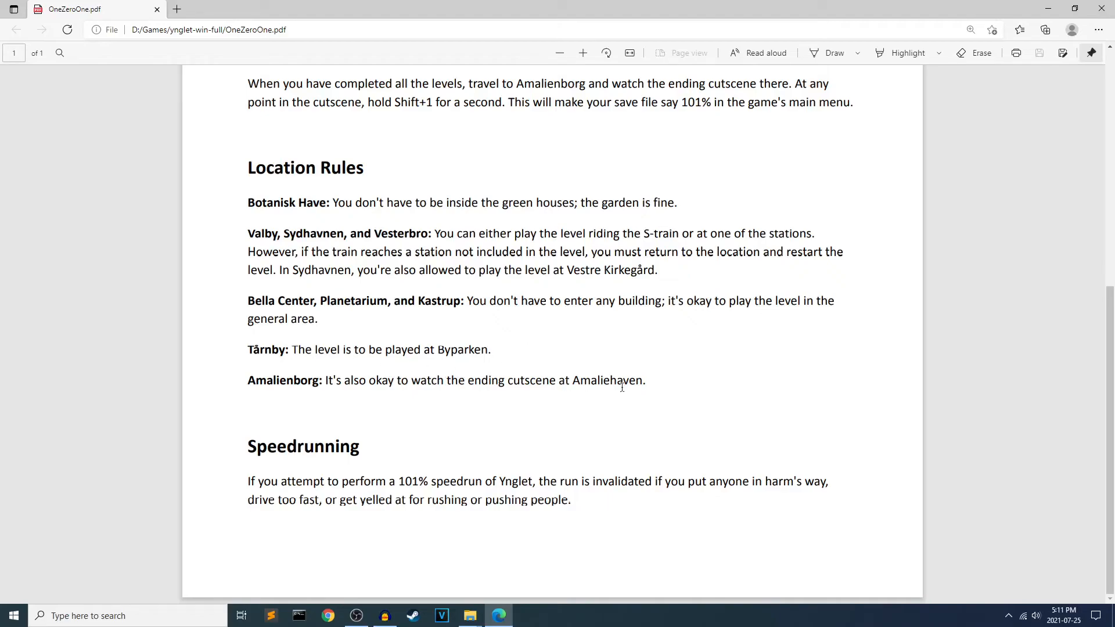
mouse_move(734, 410)
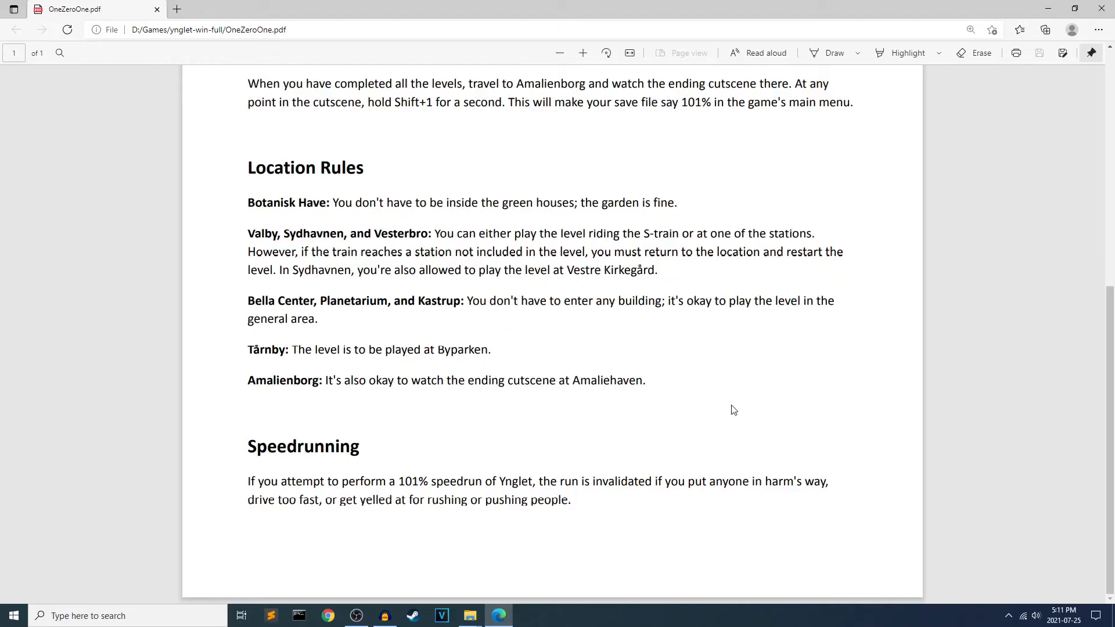
mouse_move(661, 407)
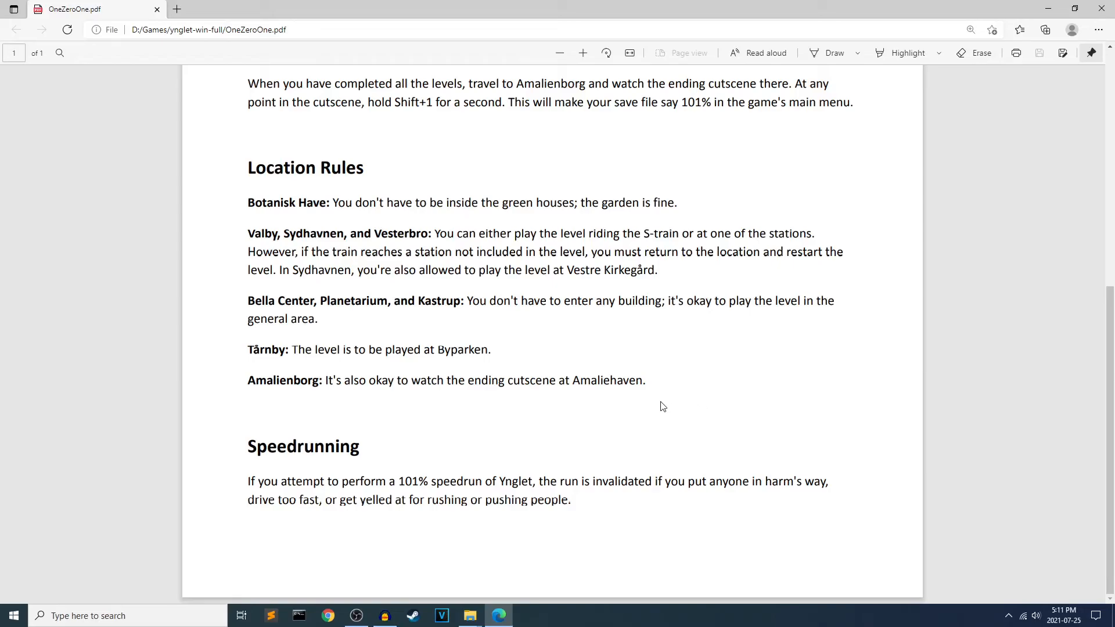
mouse_move(614, 412)
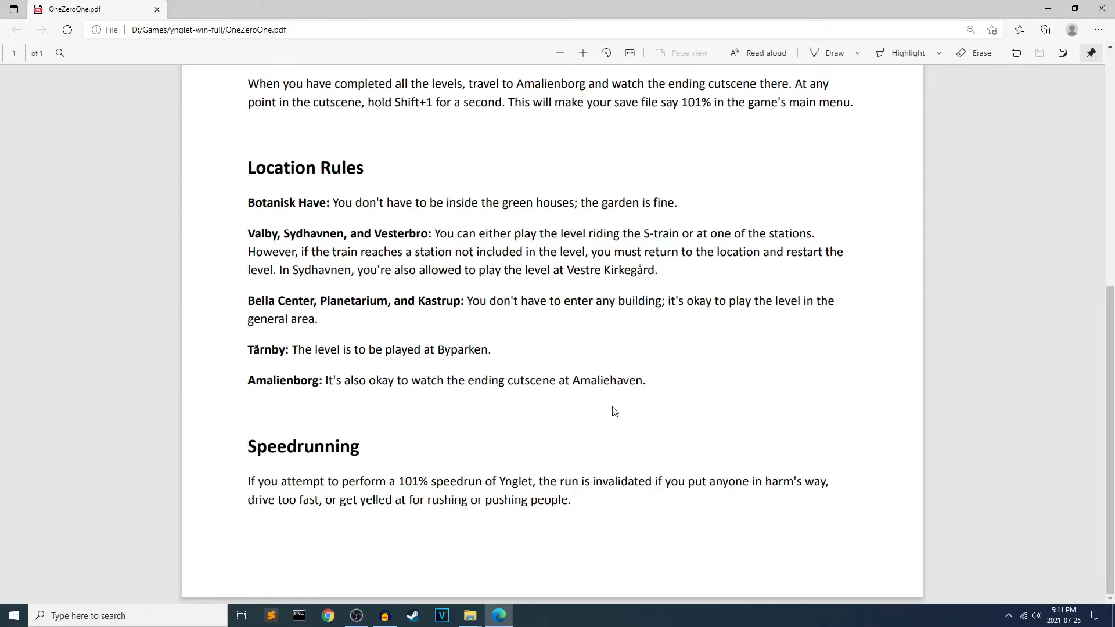
mouse_move(476, 426)
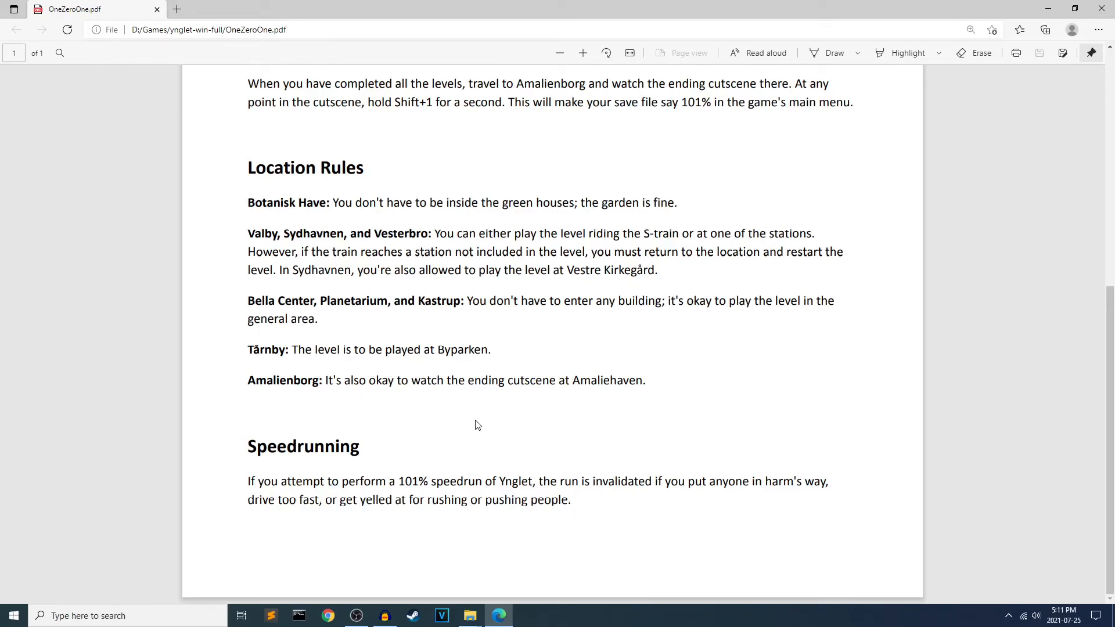
scroll("up", 3)
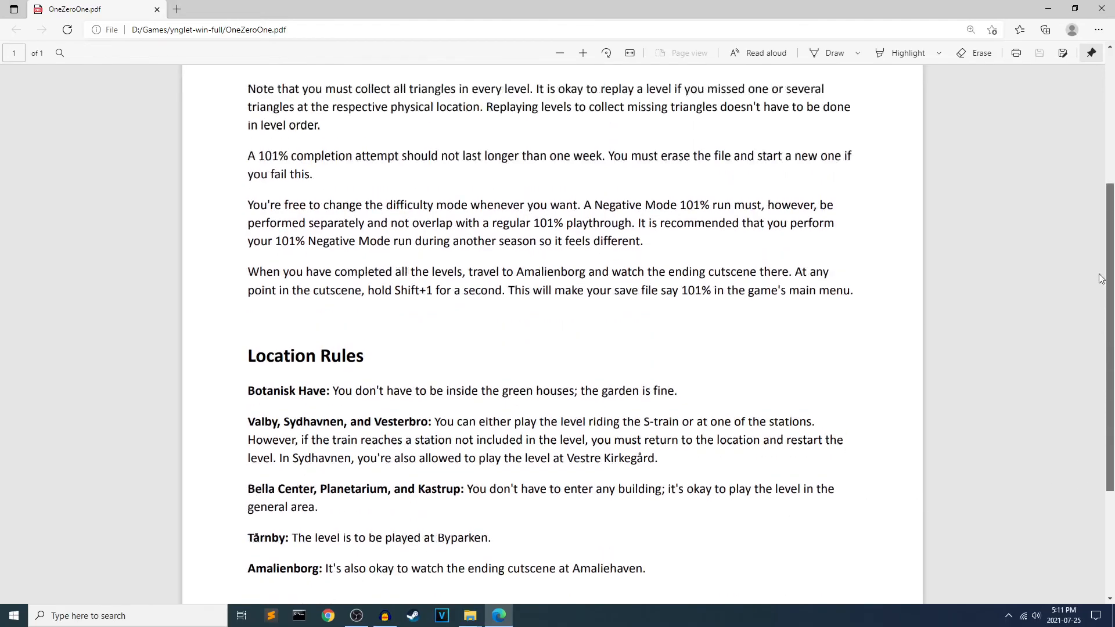
scroll("up", 3)
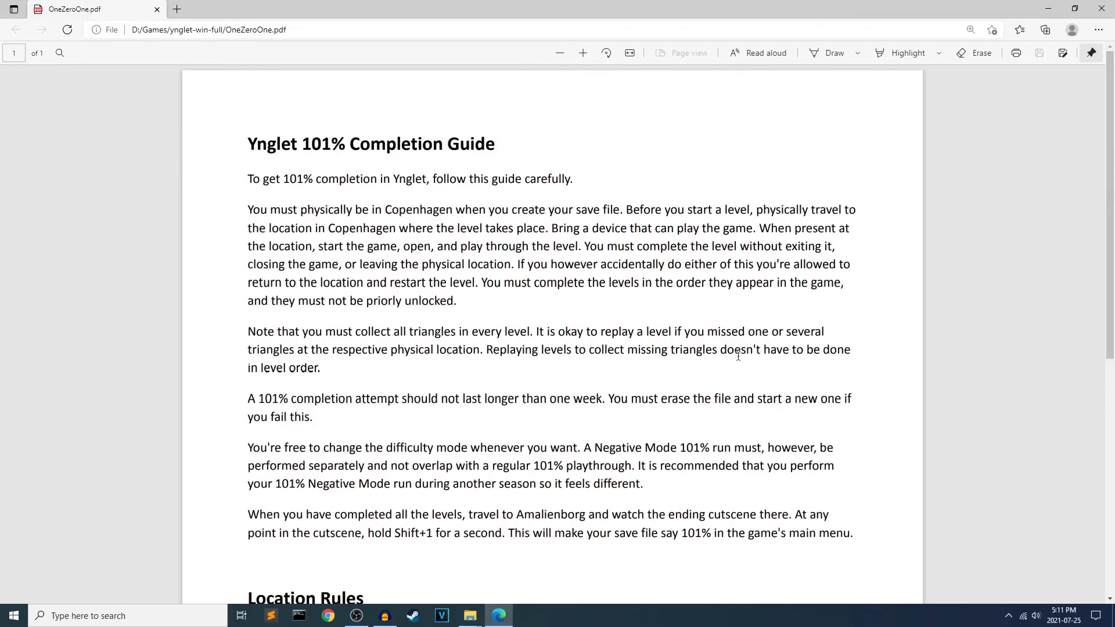